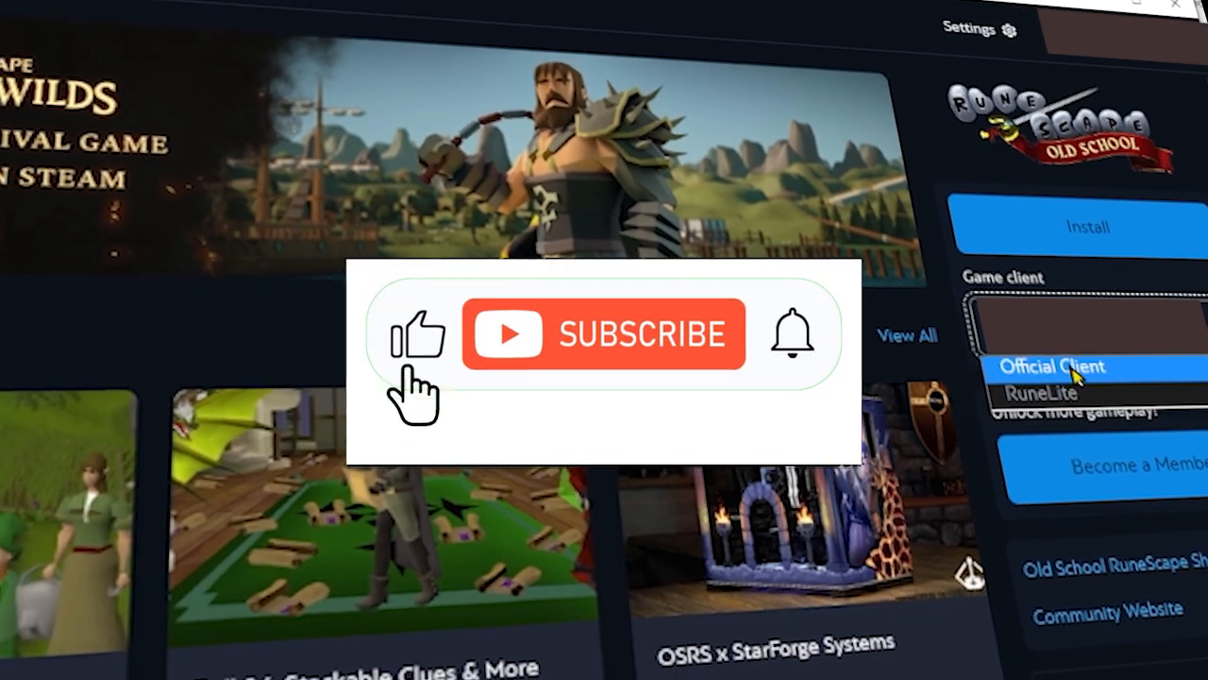
# - Search Bing for 'runescape old school download'
pyautogui.click(604, 333)
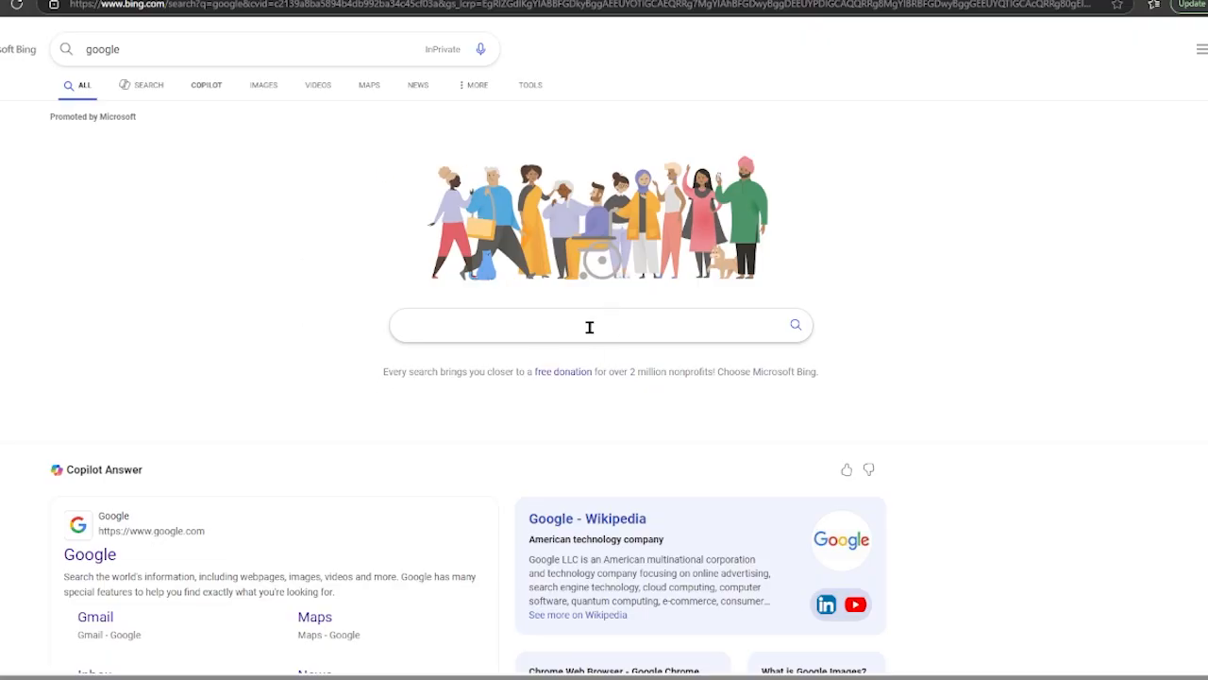
pyautogui.write('runescape old sch')
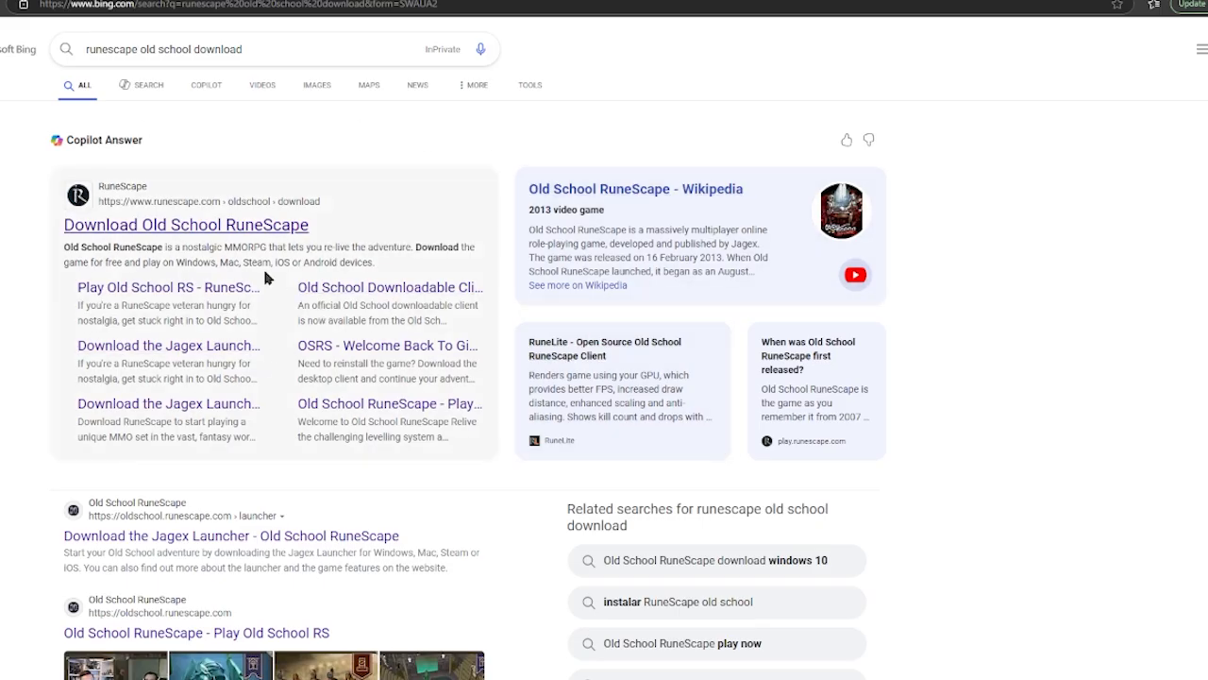
pyautogui.moveTo(40, 316)
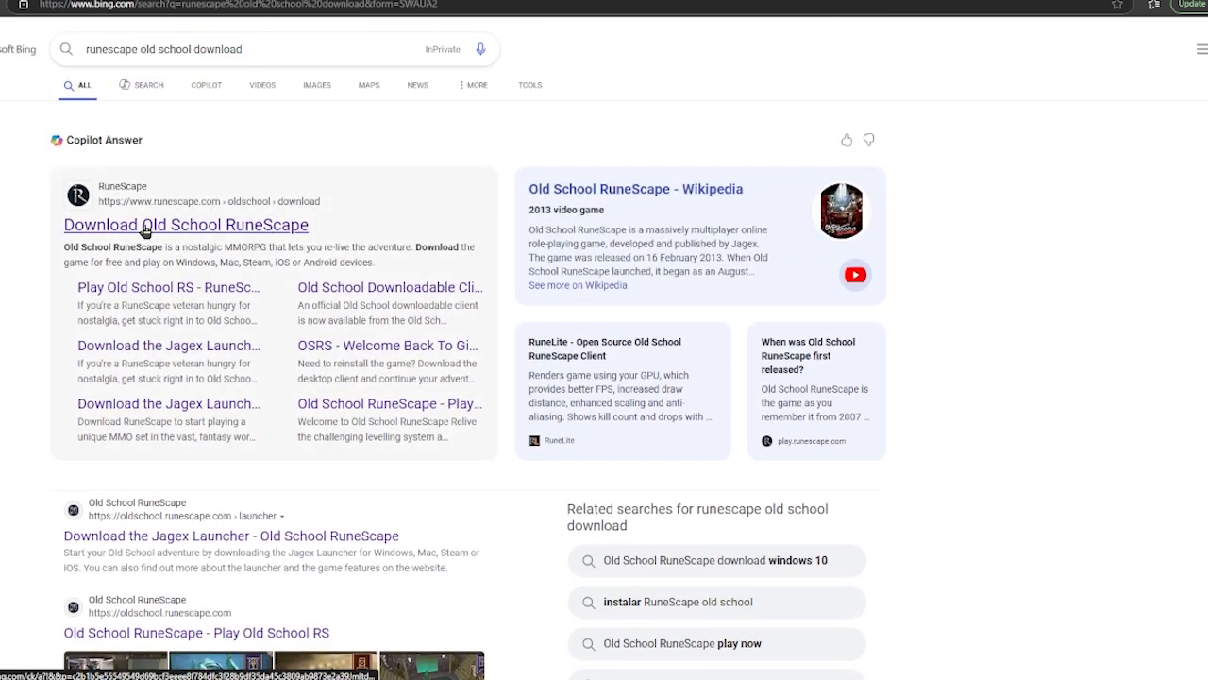
# - Open the official Download Old School RuneScape page, allow necessary cookies only, and download the Windows launcher
pyautogui.click(185, 224)
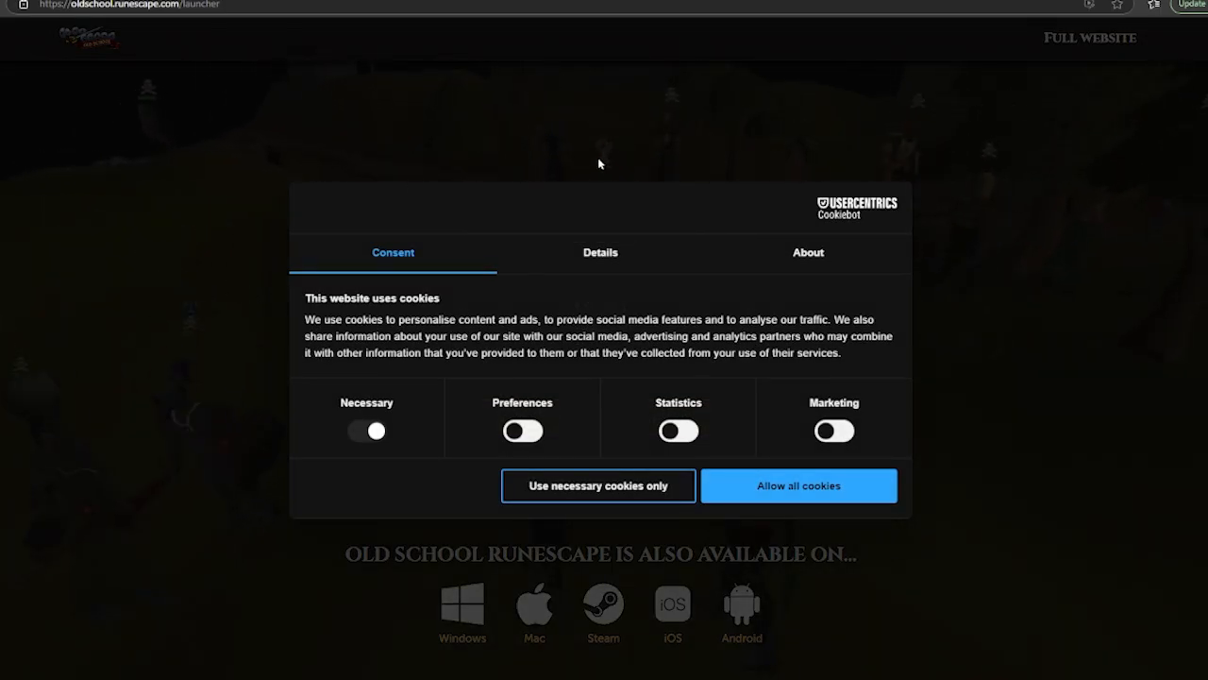
pyautogui.moveTo(621, 498)
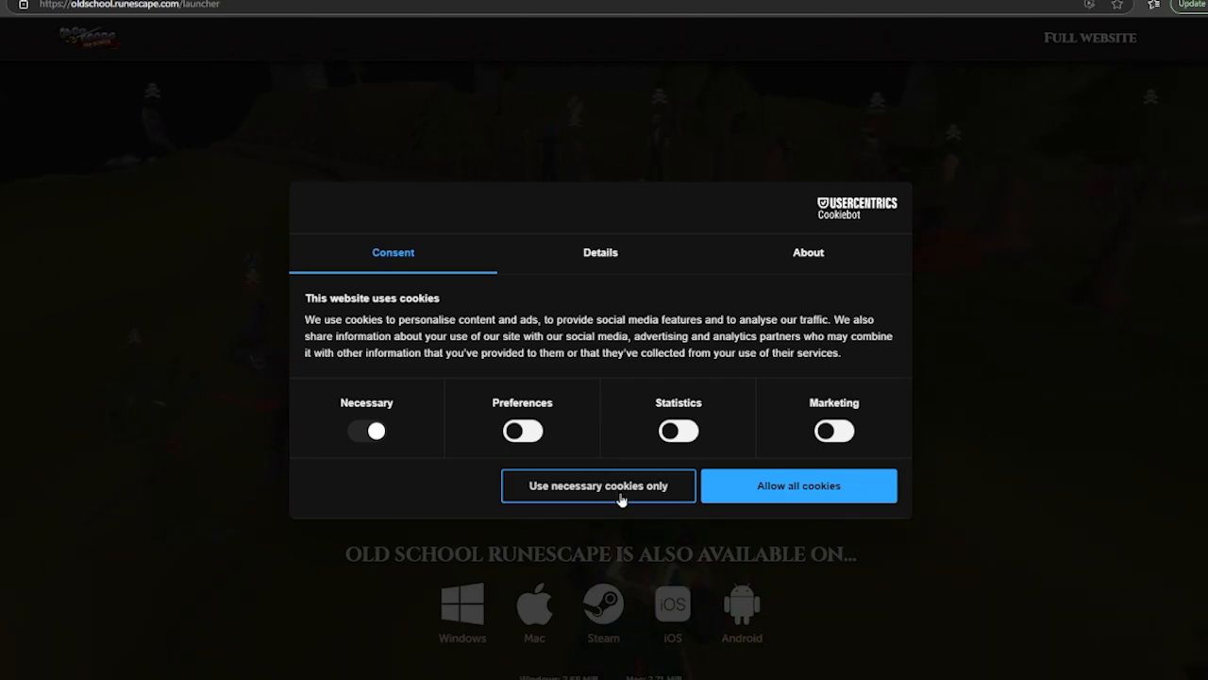
pyautogui.click(598, 485)
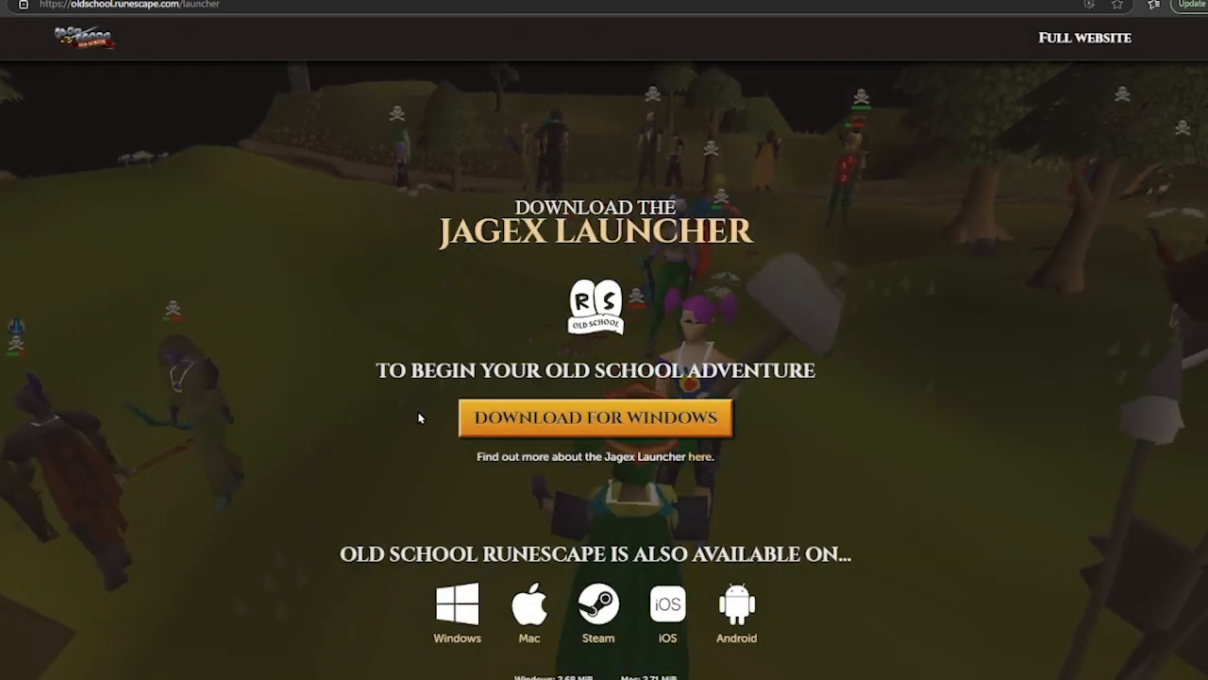
pyautogui.scroll(-3)
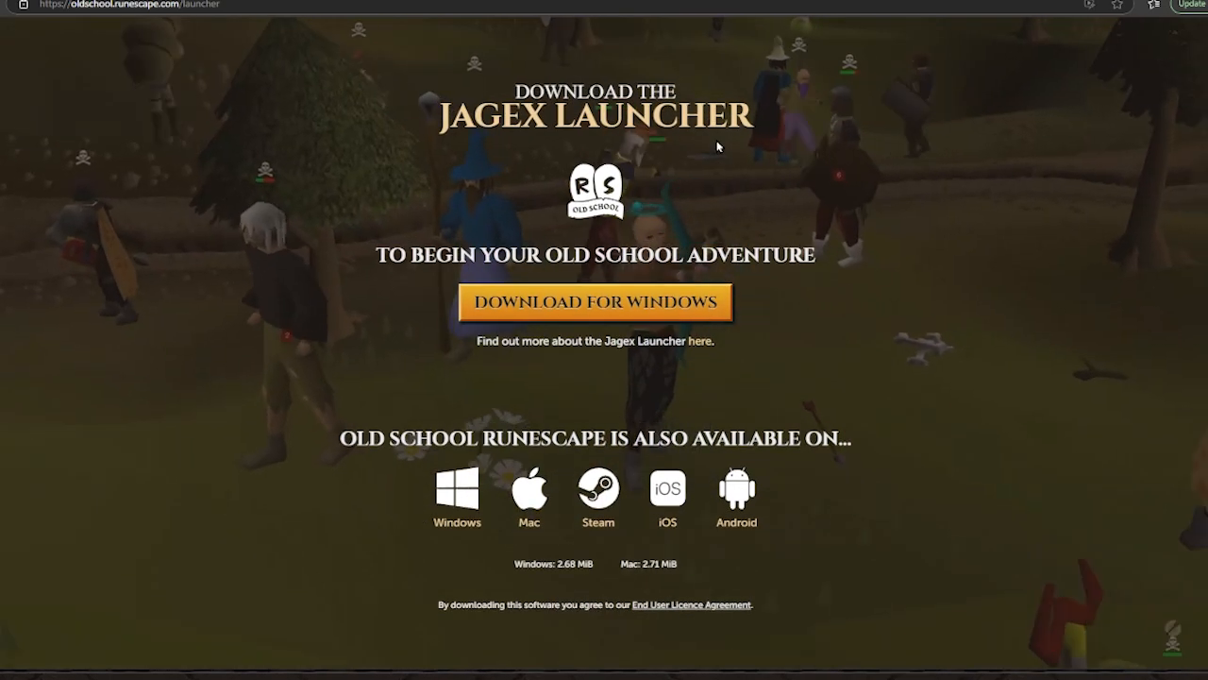
pyautogui.moveTo(513, 546)
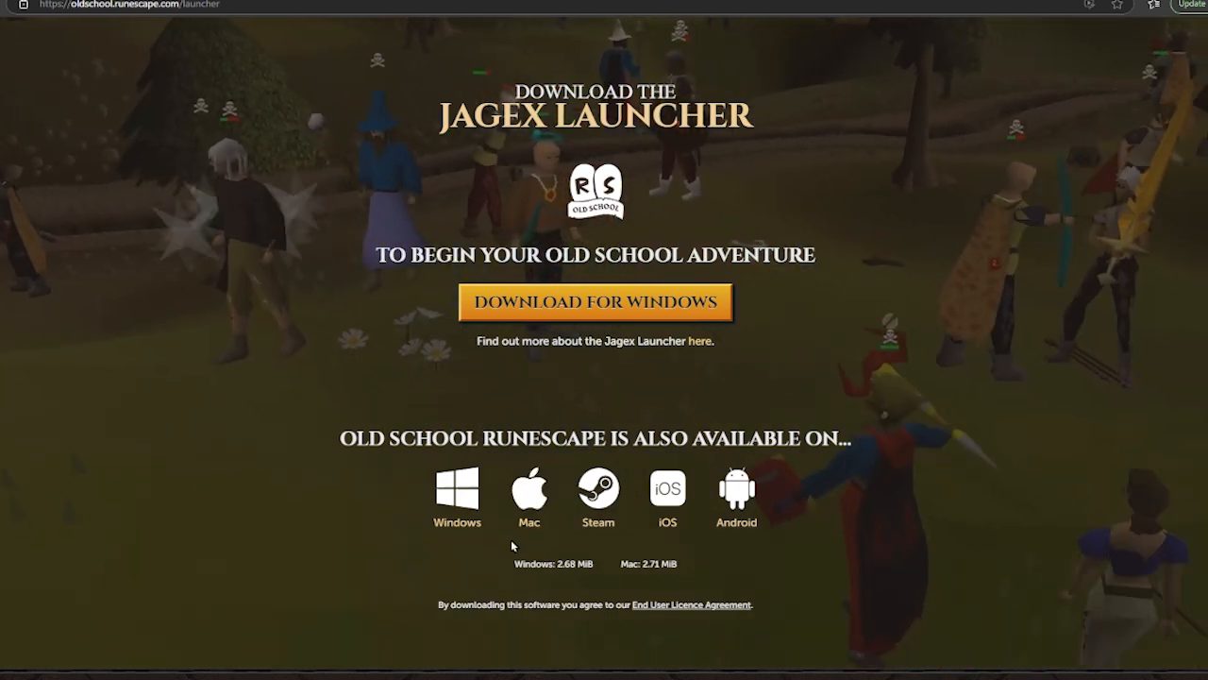
pyautogui.moveTo(670, 550)
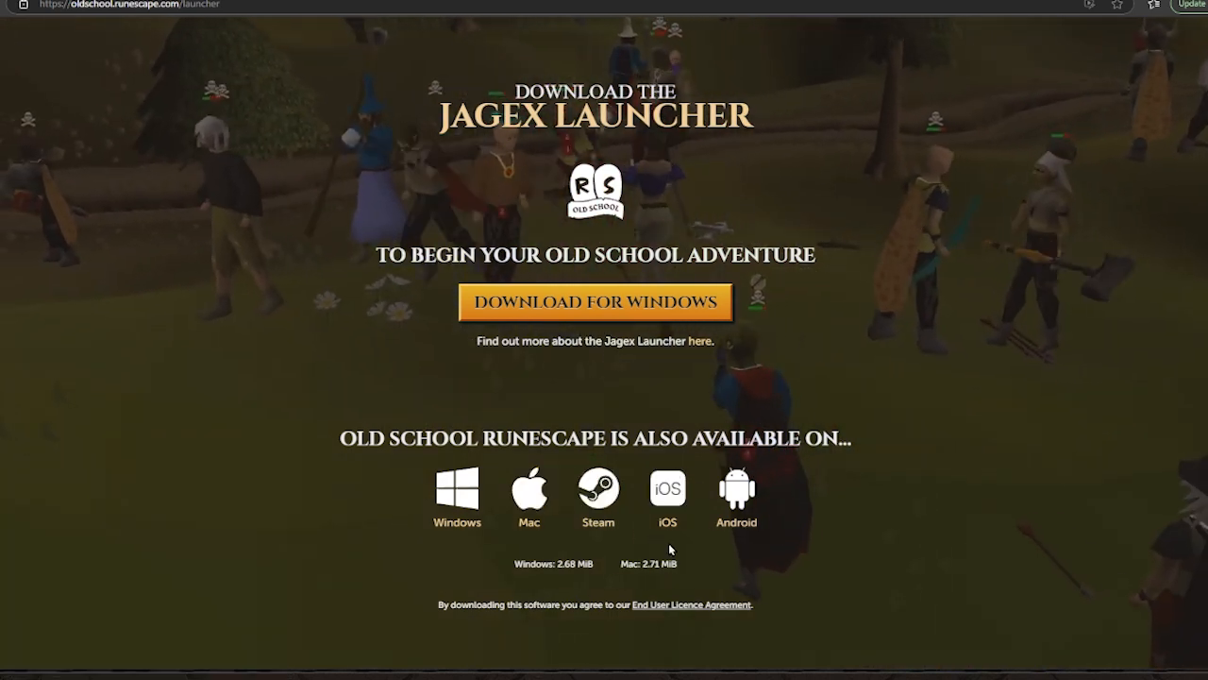
pyautogui.scroll(-3)
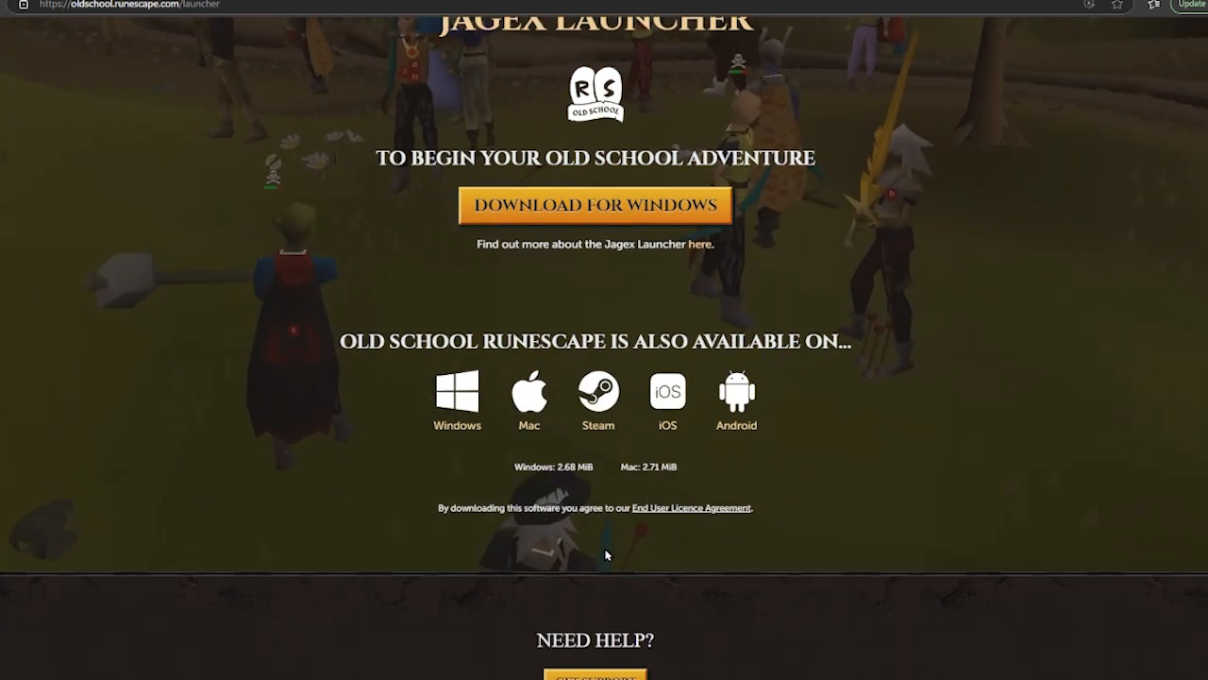
pyautogui.scroll(3)
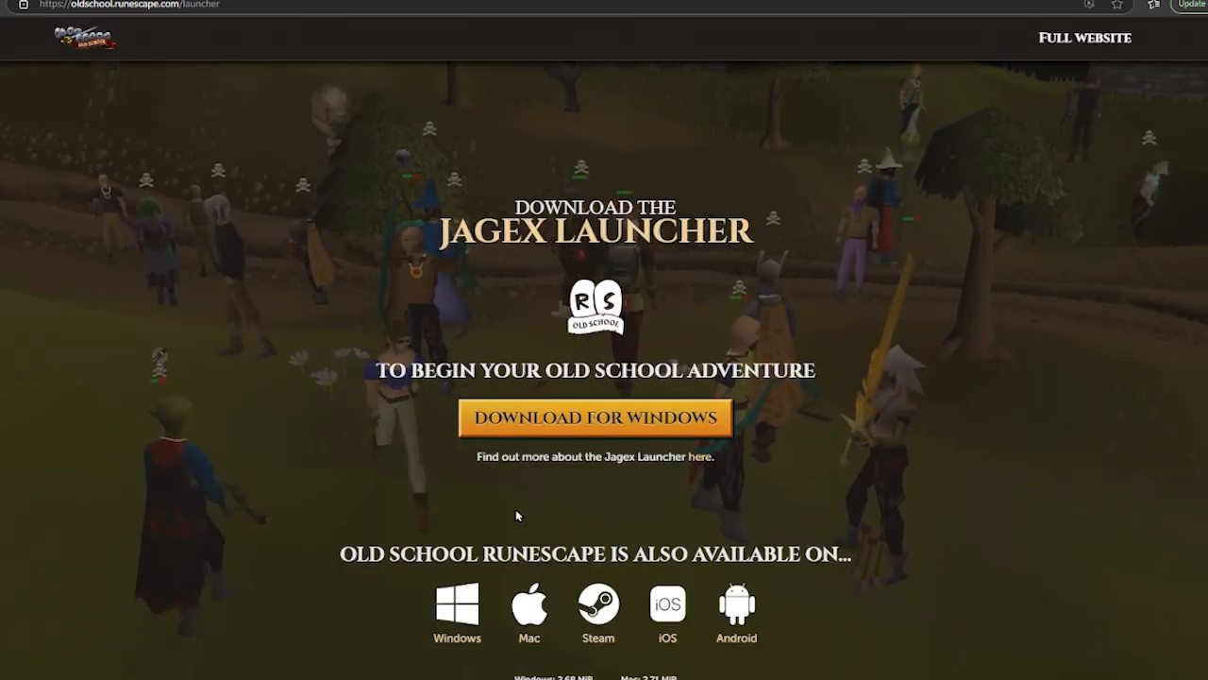
pyautogui.click(599, 418)
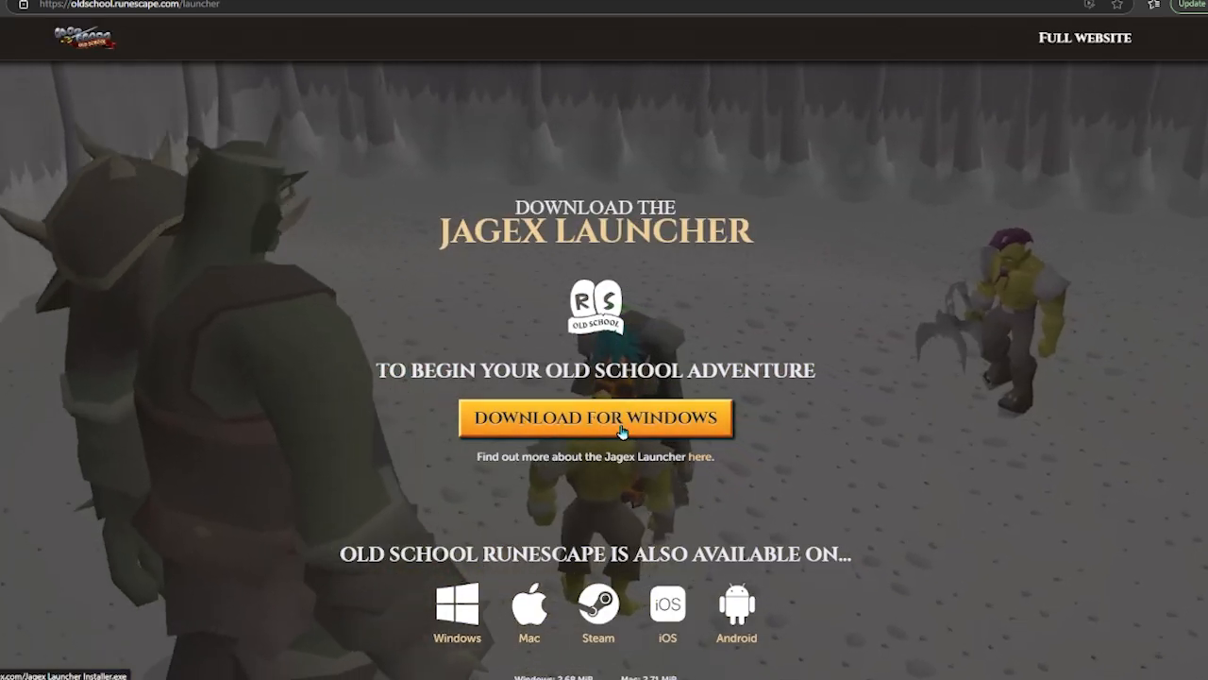
# - Run Jagex Launcher Installer.exe from Edge's downloads and select Repair
pyautogui.click(598, 416)
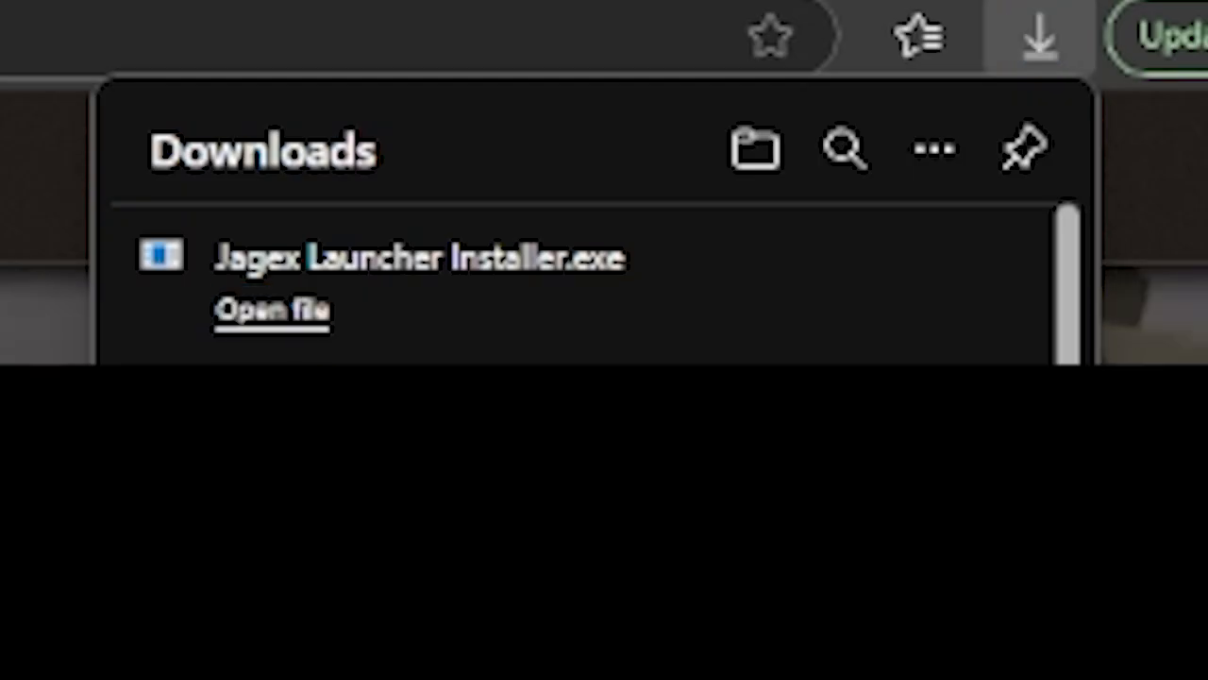
pyautogui.moveTo(609, 321)
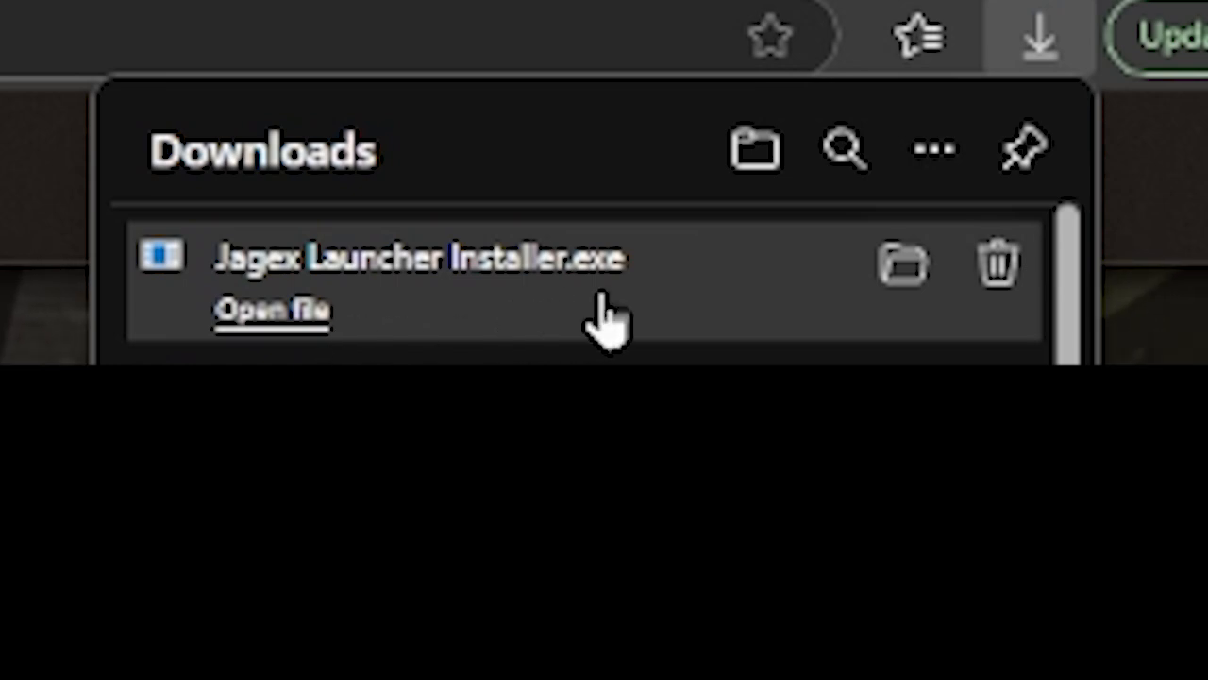
pyautogui.click(274, 309)
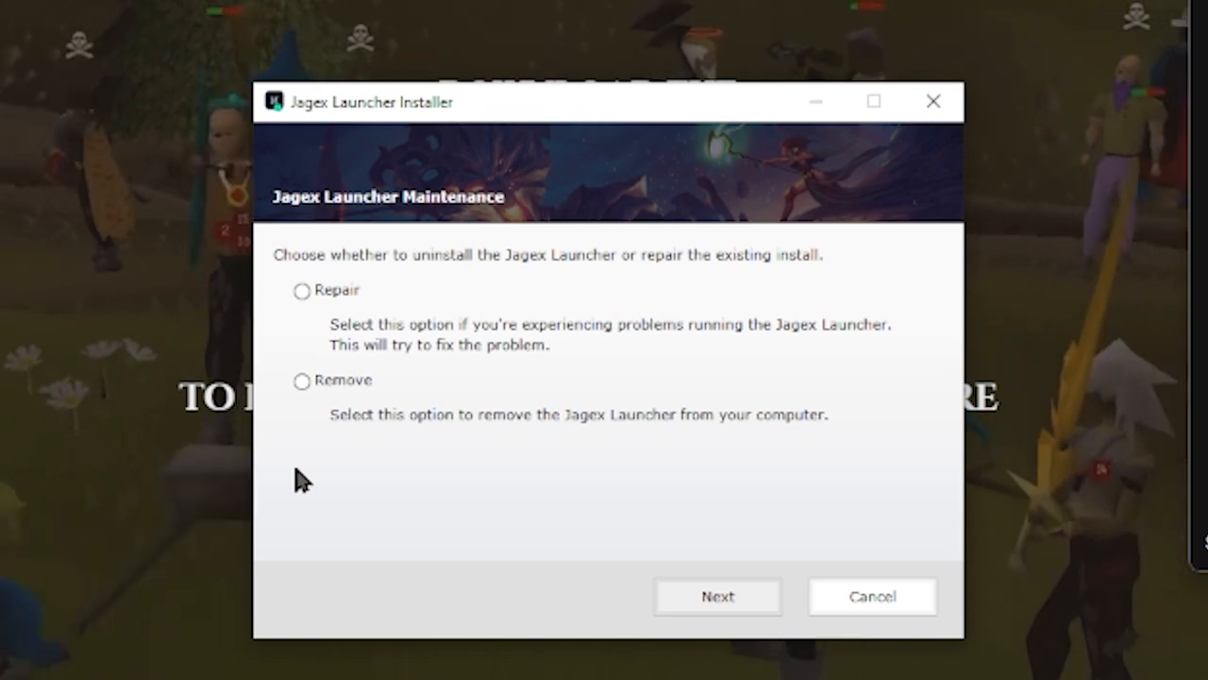
pyautogui.click(302, 290)
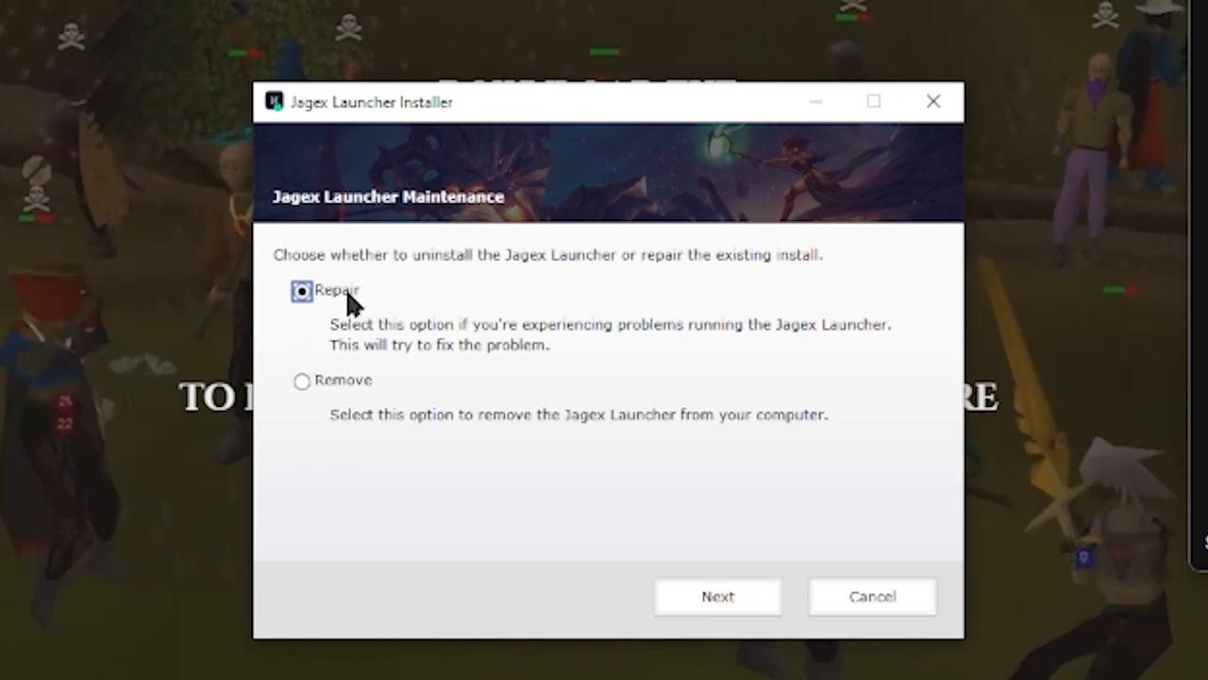
pyautogui.moveTo(393, 424)
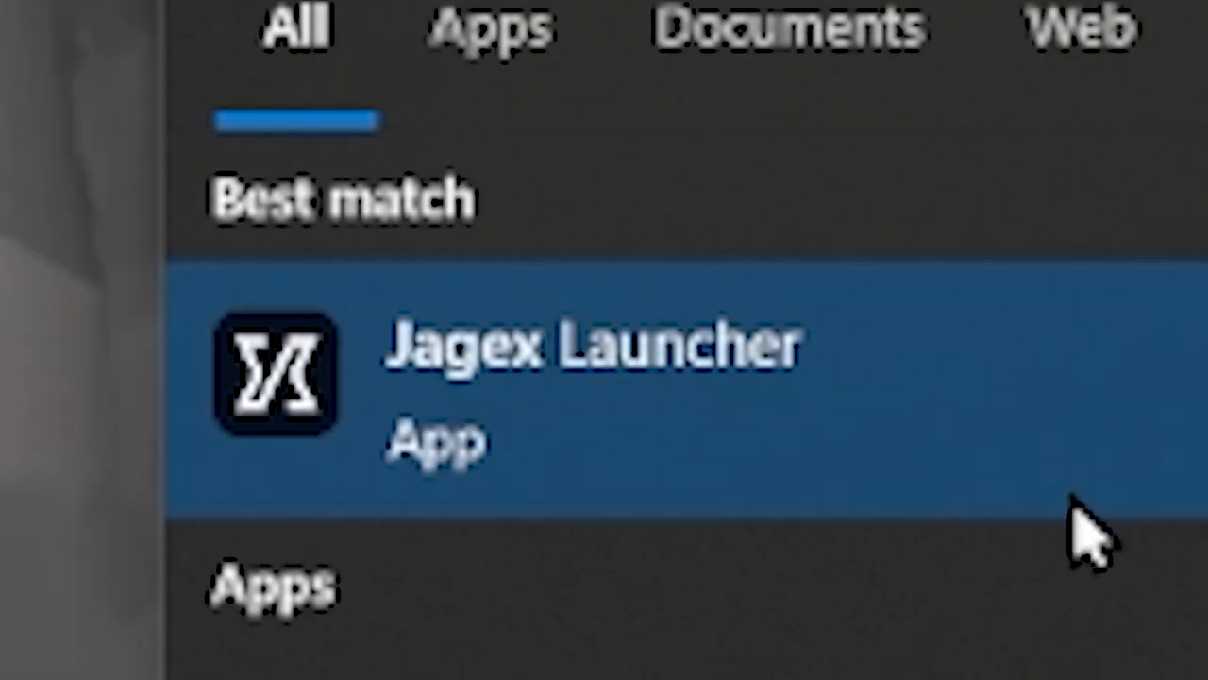
pyautogui.moveTo(1142, 614)
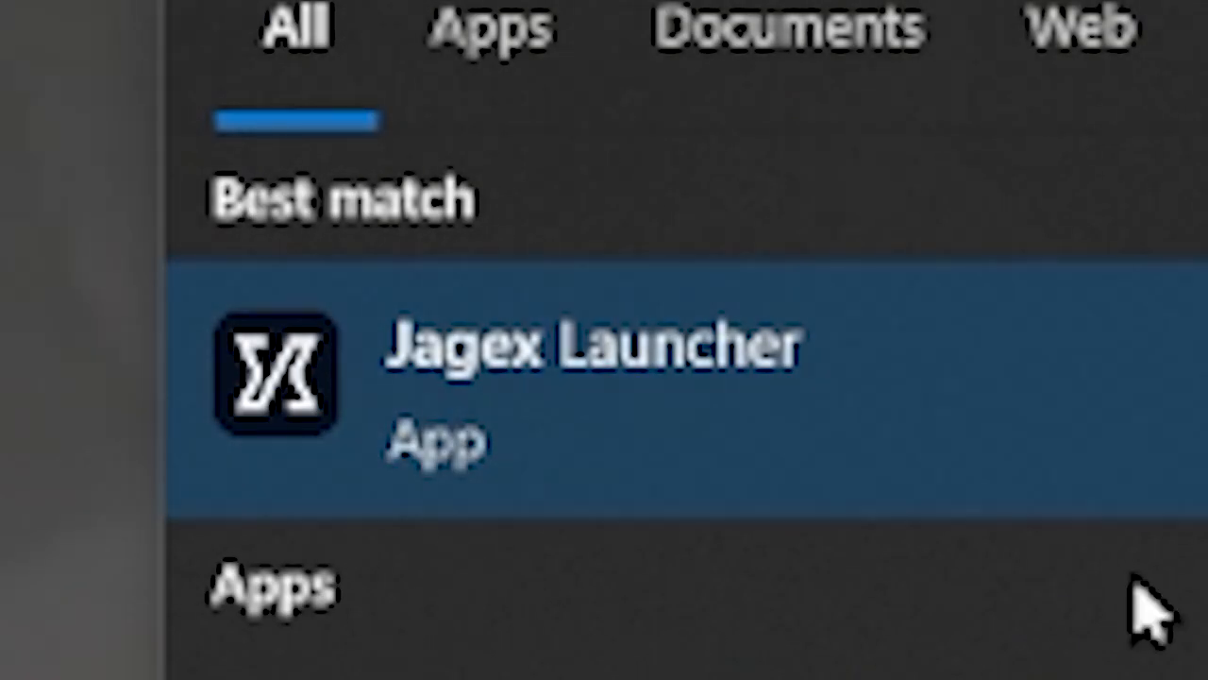
pyautogui.moveTo(614, 439)
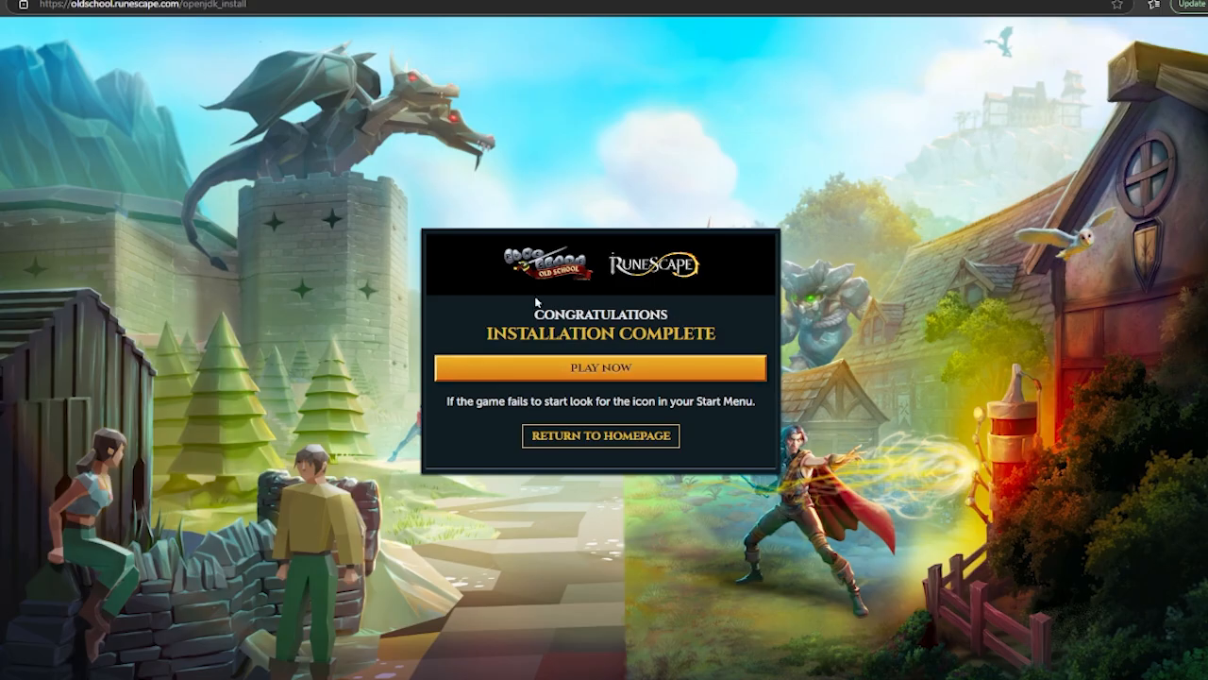
pyautogui.moveTo(665, 420)
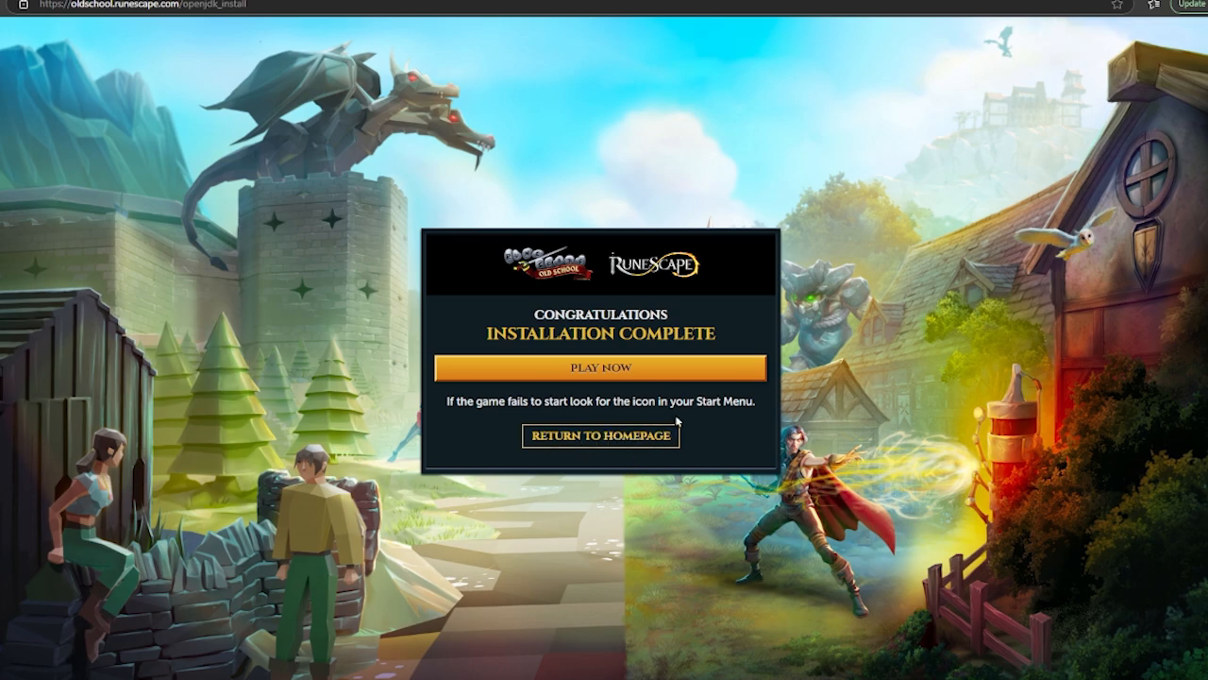
# - Bring up Jagex Launcher, switch to the Old School RuneScape tab, and expand the game client dropdown
pyautogui.click(599, 367)
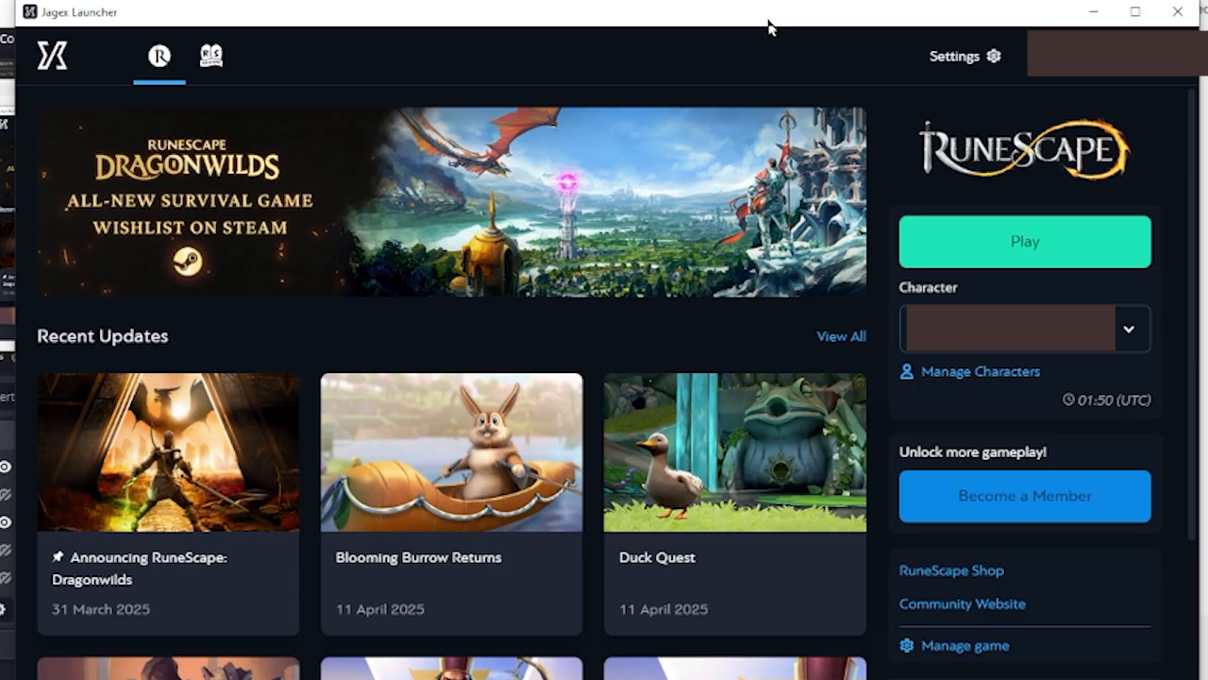
pyautogui.moveTo(736, 40)
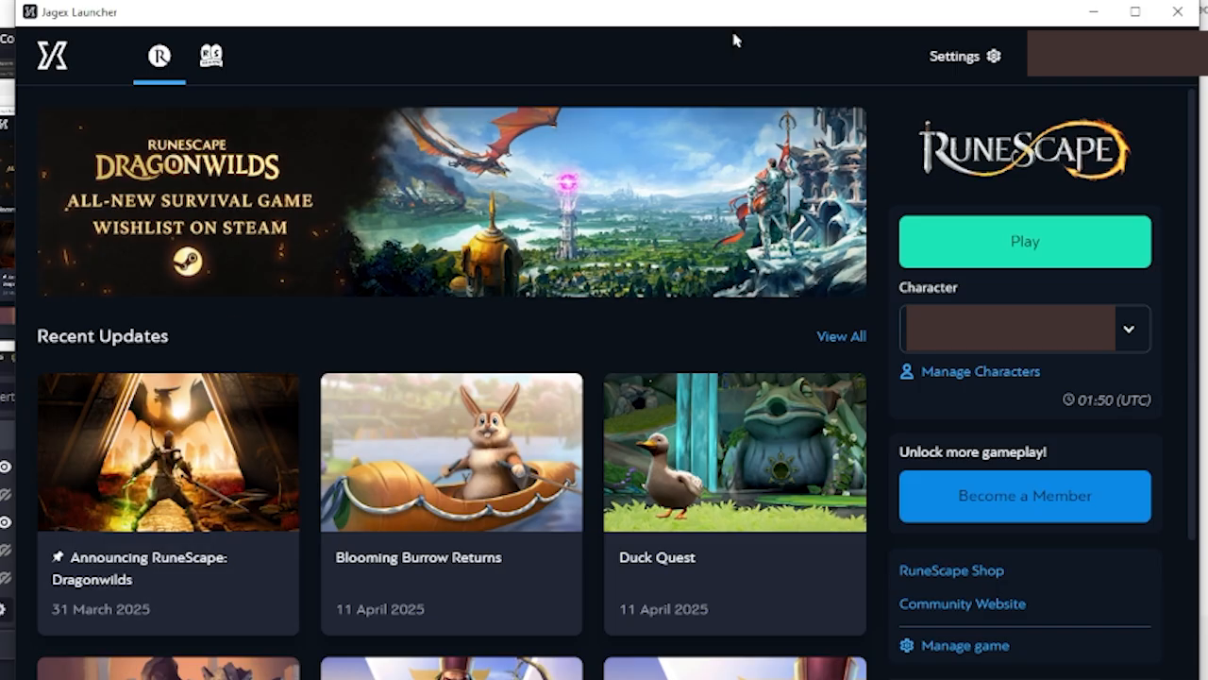
pyautogui.moveTo(281, 254)
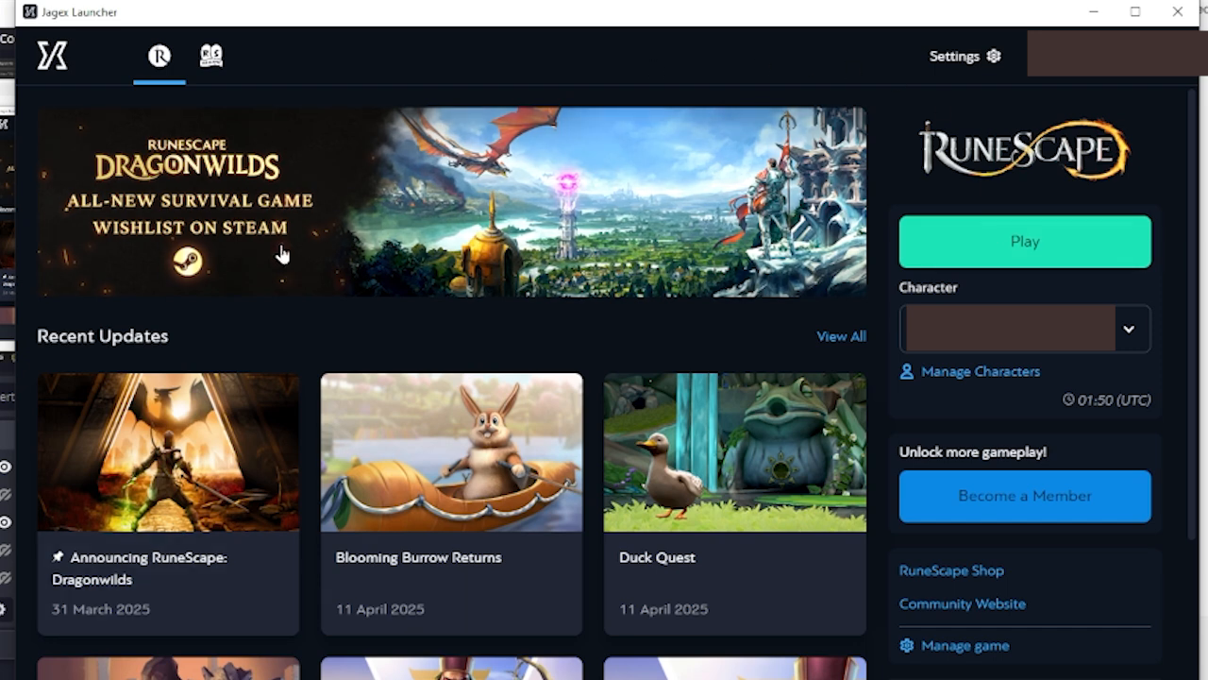
pyautogui.moveTo(158, 58)
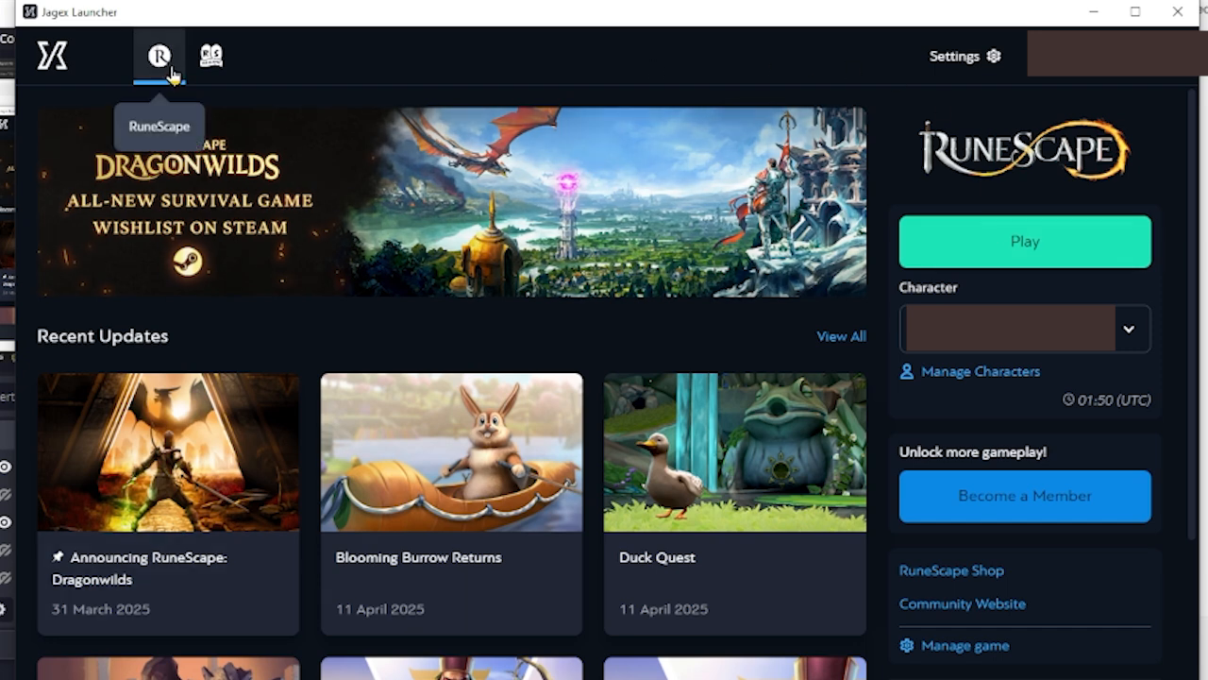
pyautogui.click(215, 55)
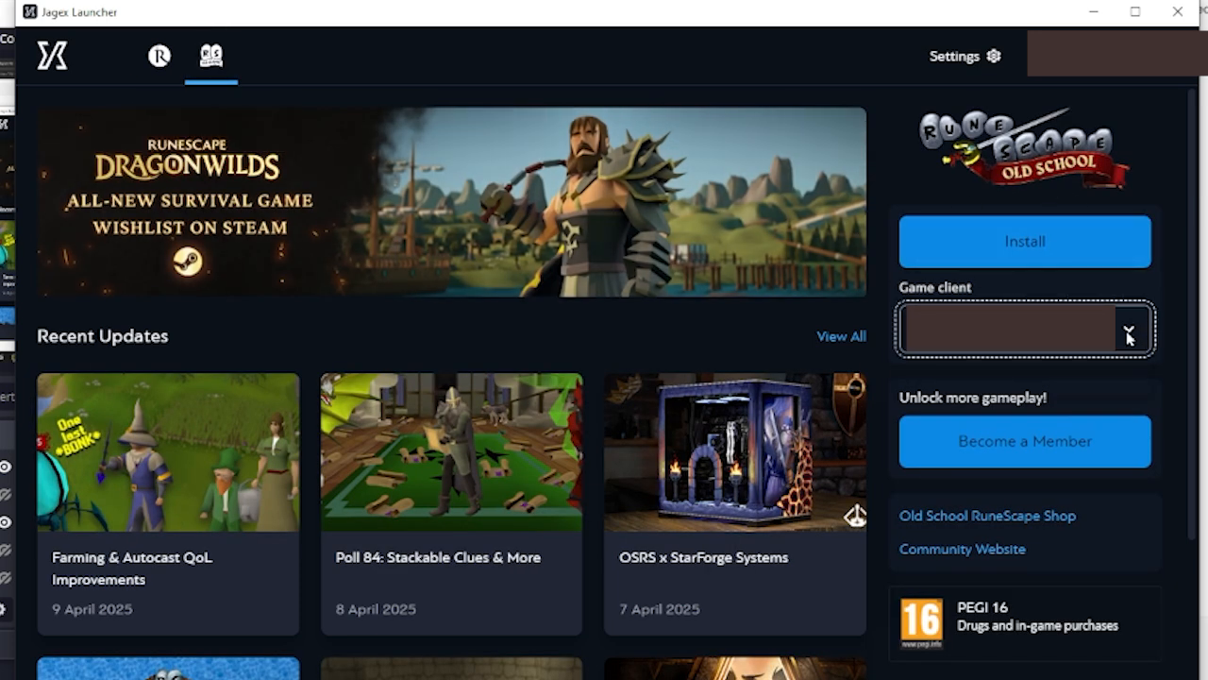
pyautogui.click(1128, 328)
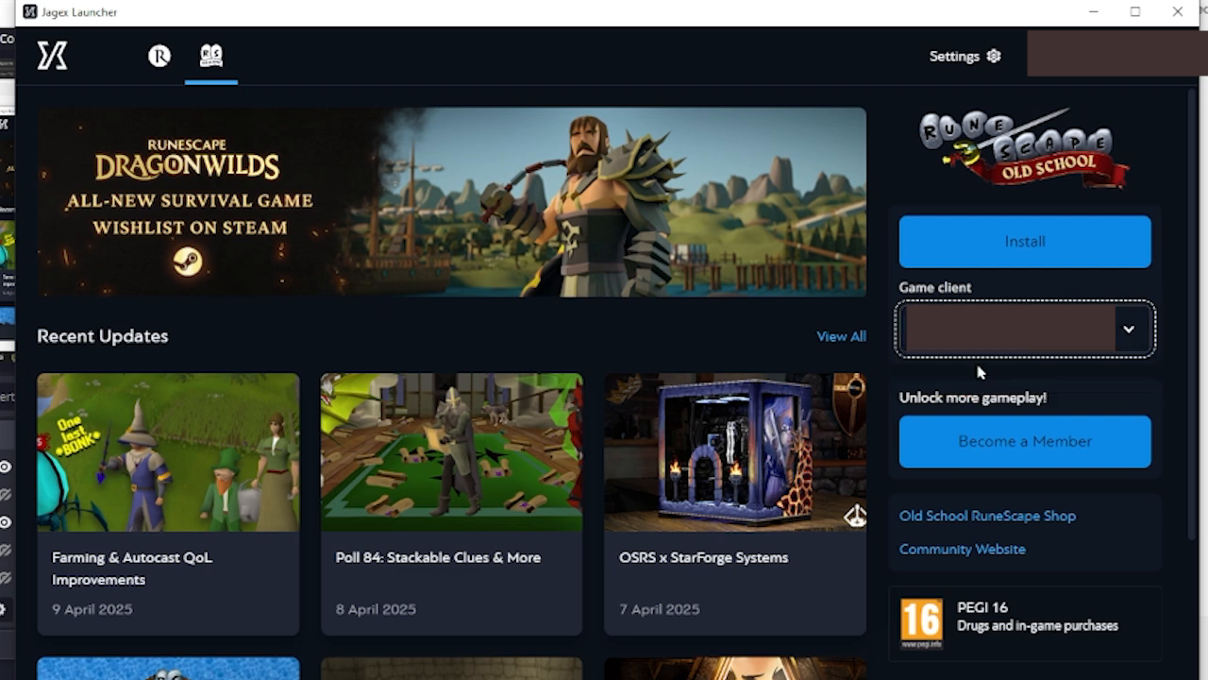
pyautogui.moveTo(937, 379)
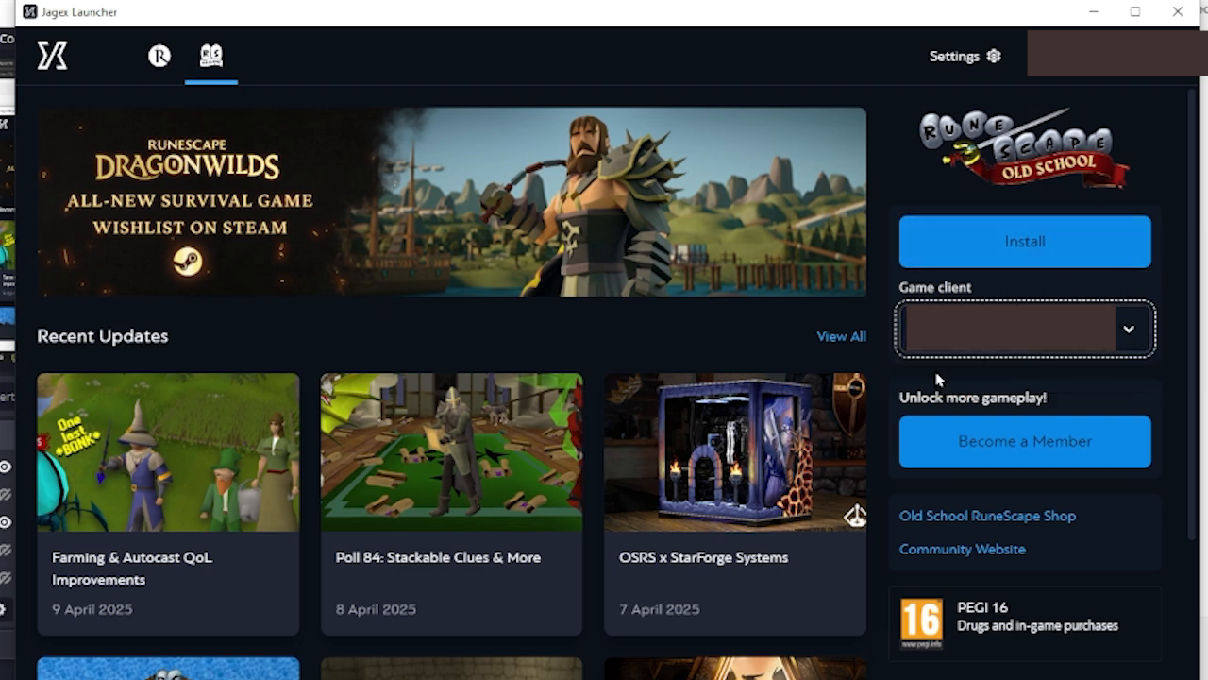